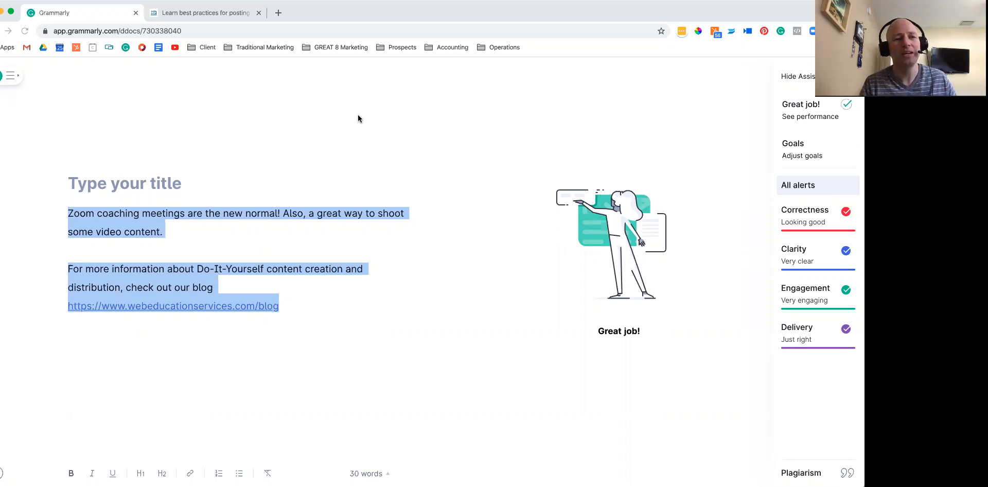
mouse_move(238, 280)
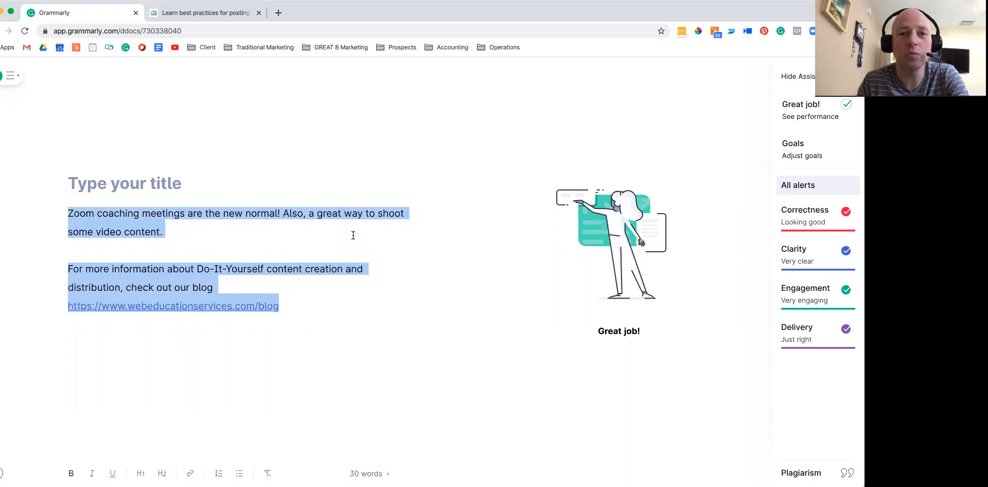
Leave the Grammarly draft and bring up the blog's posting best-practices article
left_click(205, 13)
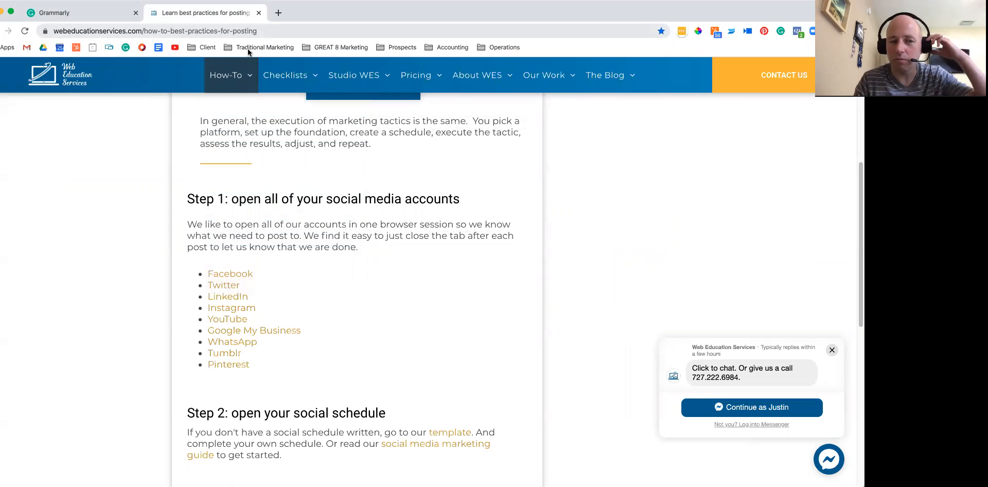
mouse_move(235, 301)
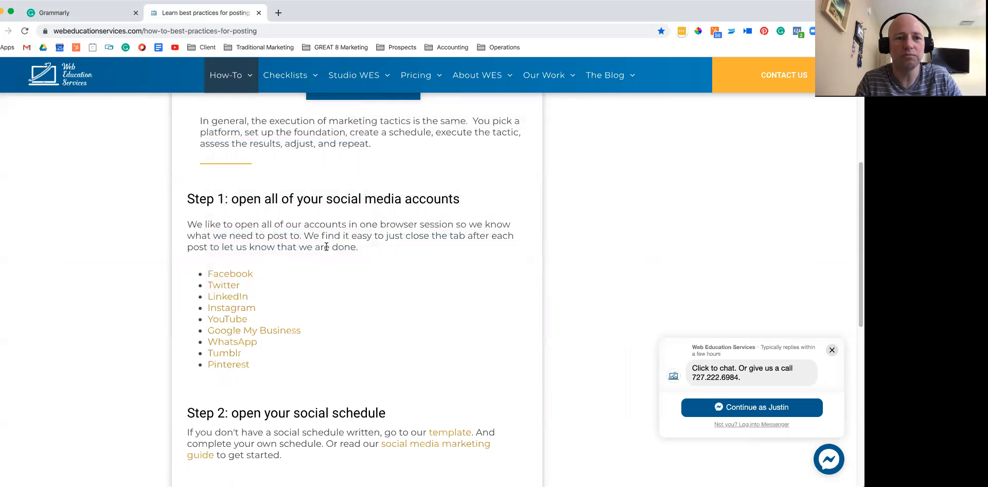
mouse_move(288, 270)
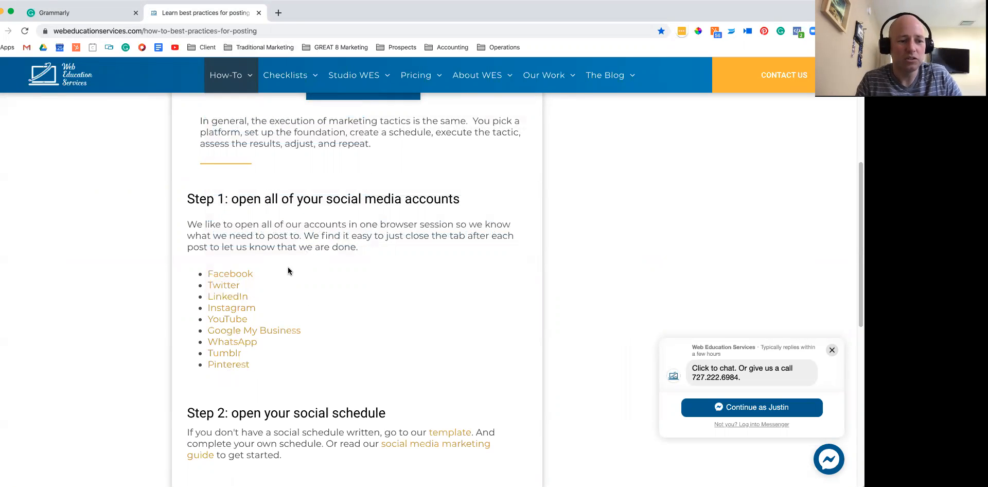
Use the article's Step 1 link to load every social media account in its own tab
left_click(229, 274)
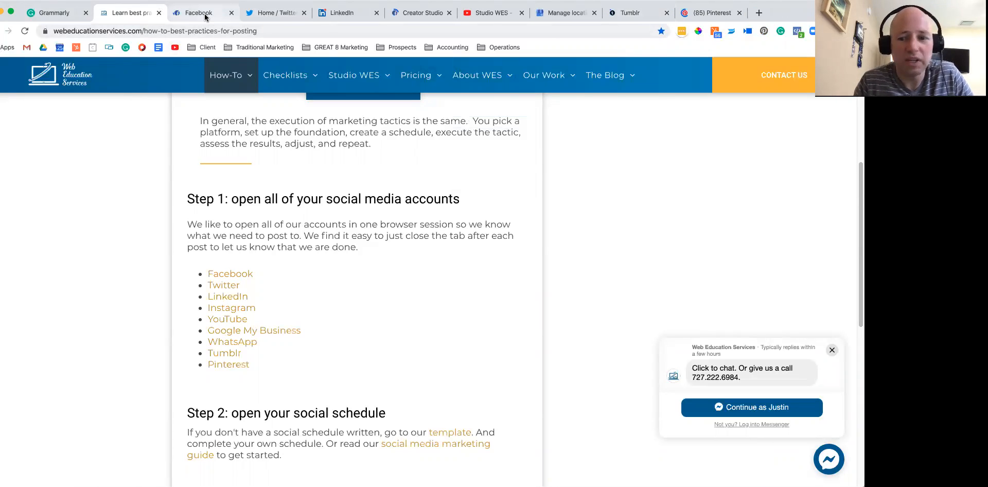
mouse_move(202, 13)
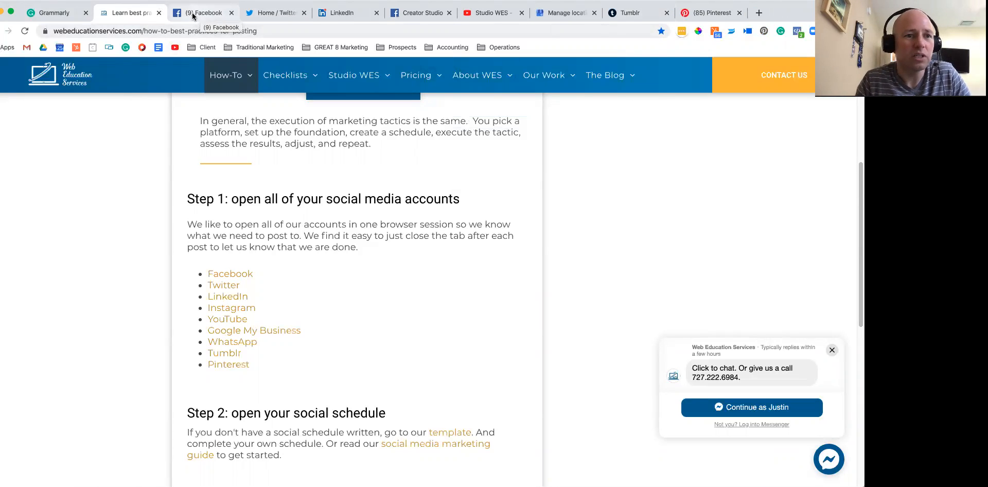
mouse_move(54, 12)
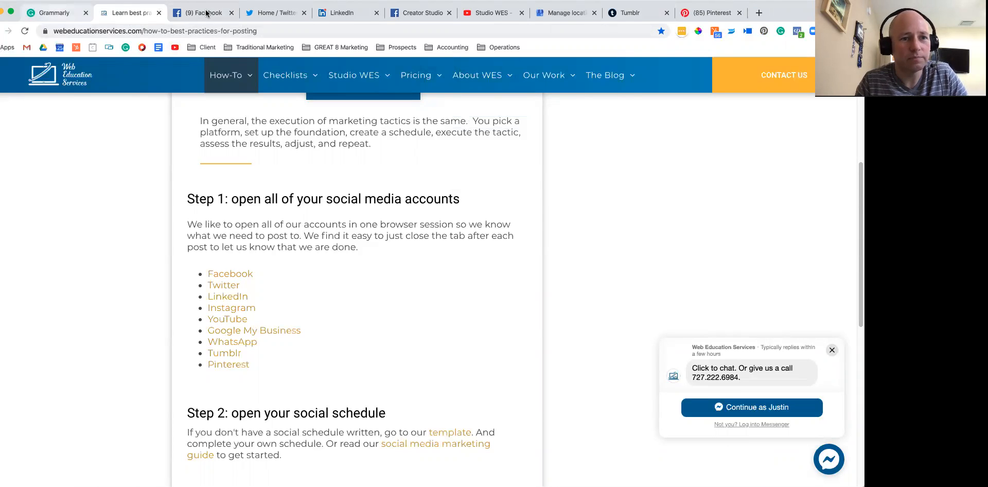
Start a new post on the Web Education Services Facebook page with the selfie photo attached
left_click(203, 12)
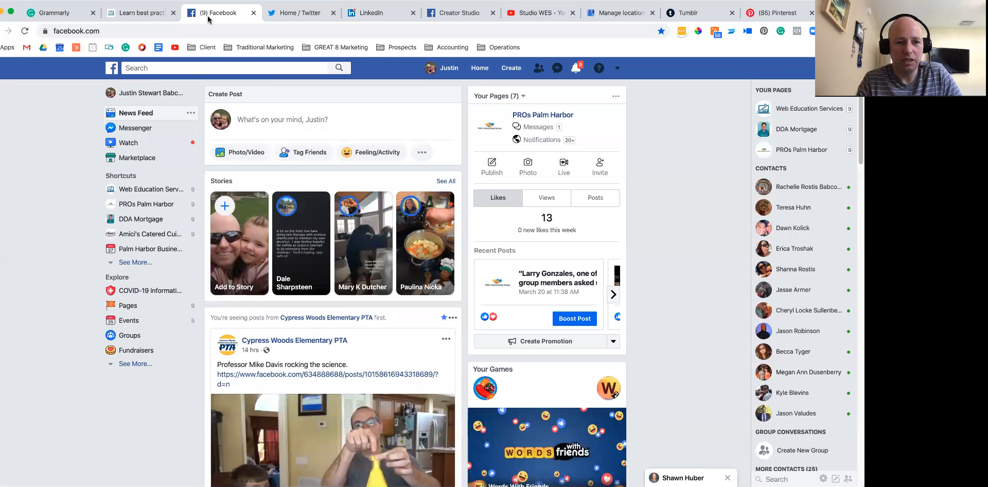
mouse_move(167, 191)
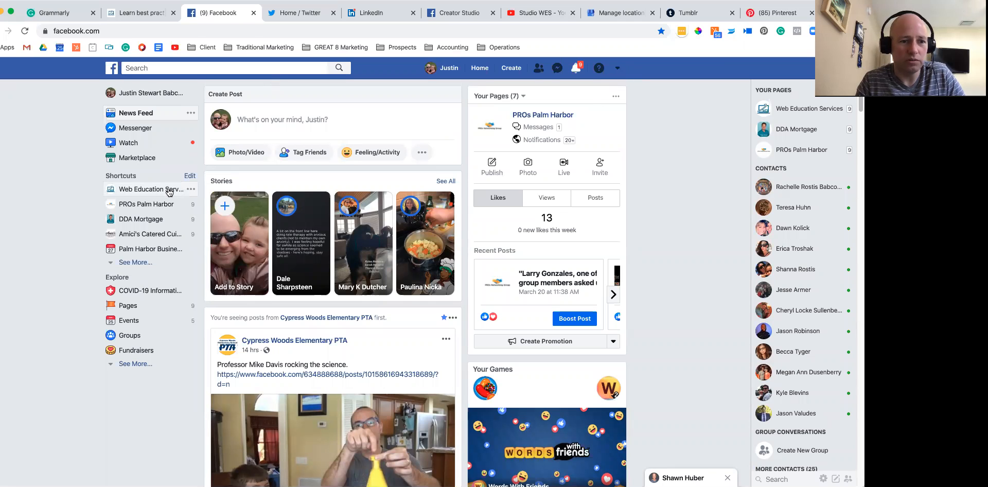
left_click(150, 189)
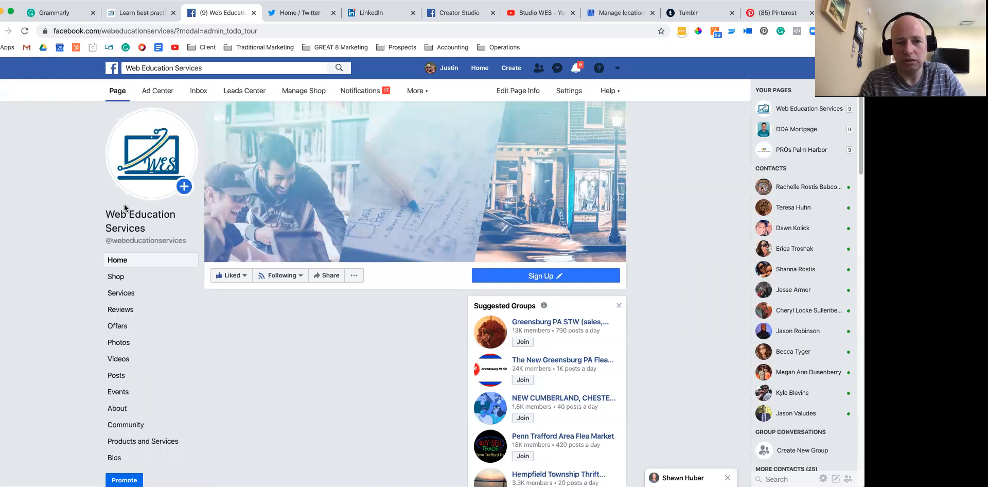
left_click(221, 308)
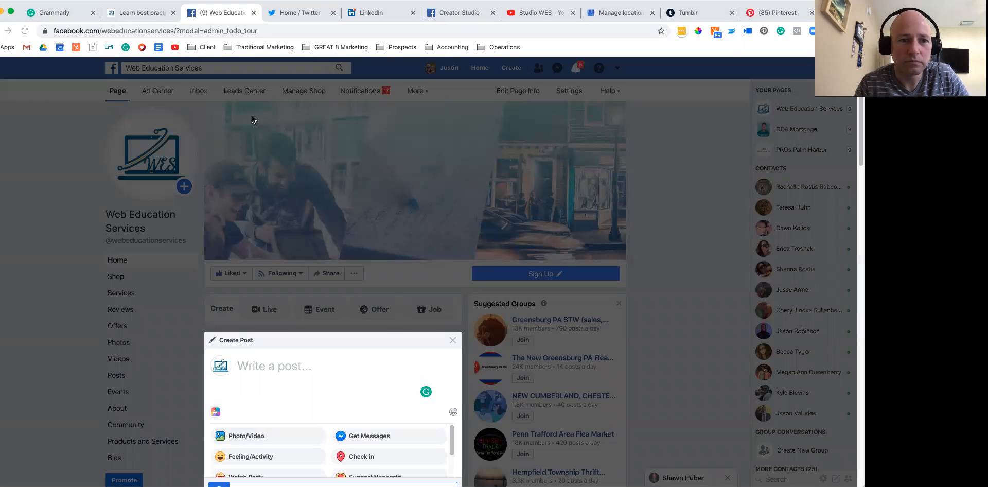
mouse_move(374, 80)
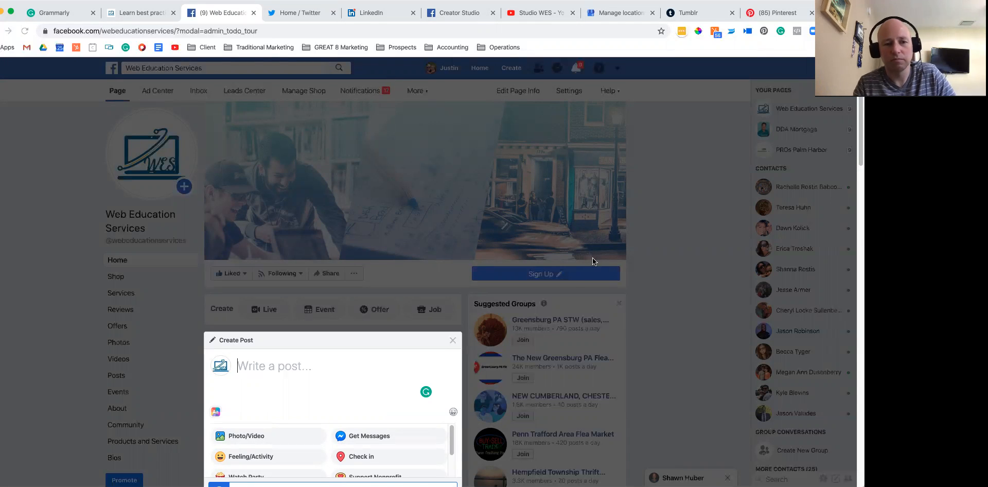
left_click(245, 435)
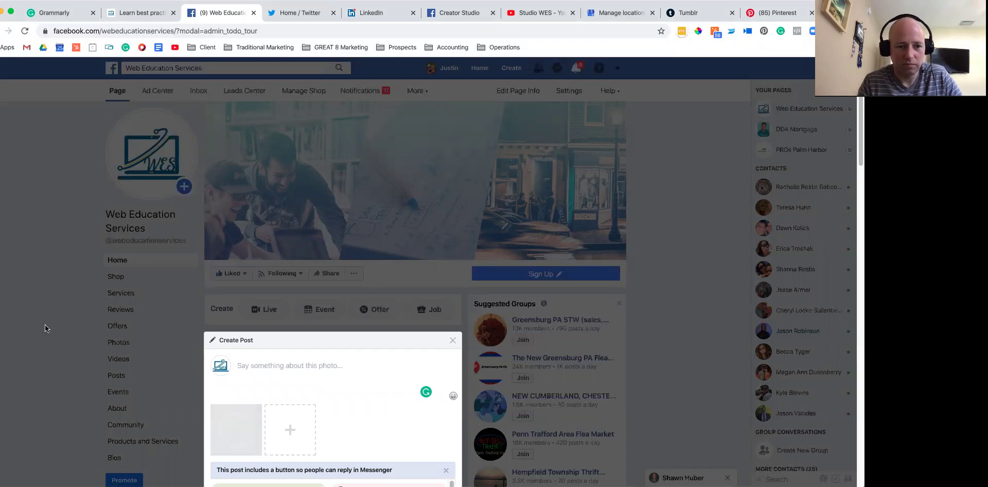
scroll("down", 3)
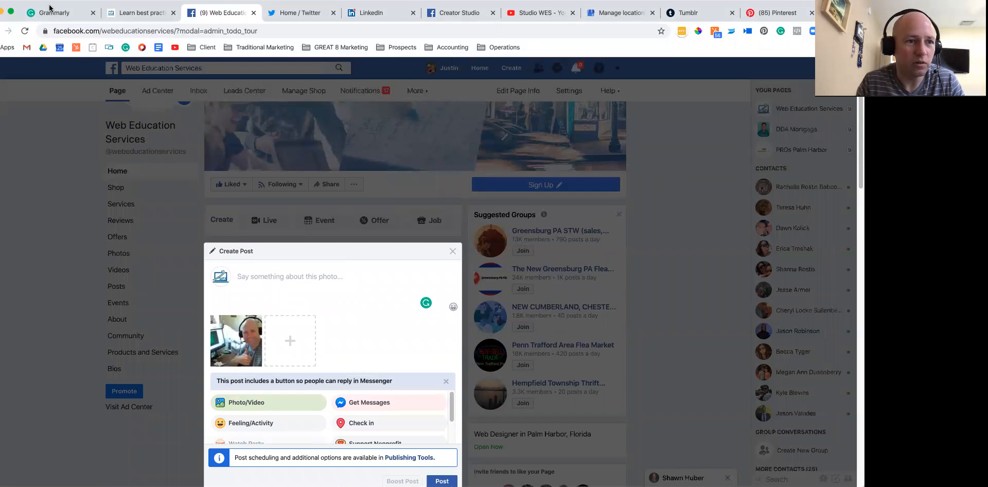
Paste the Grammarly draft into the Facebook post, publish it, and move to Twitter
left_click(53, 12)
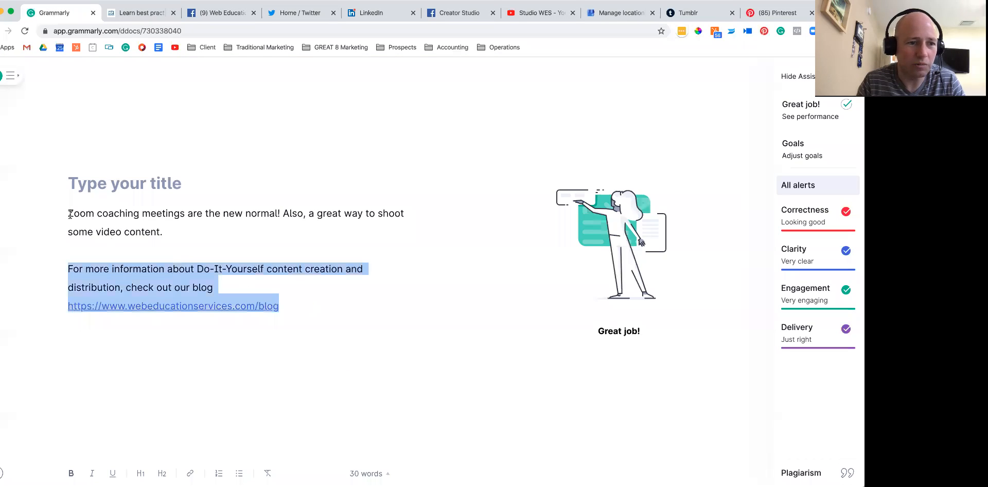
left_click(220, 12)
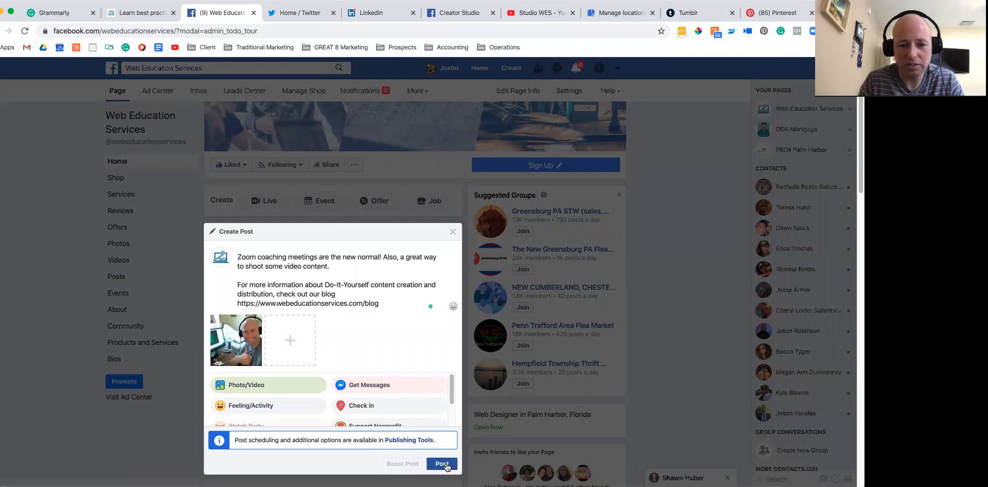
left_click(442, 463)
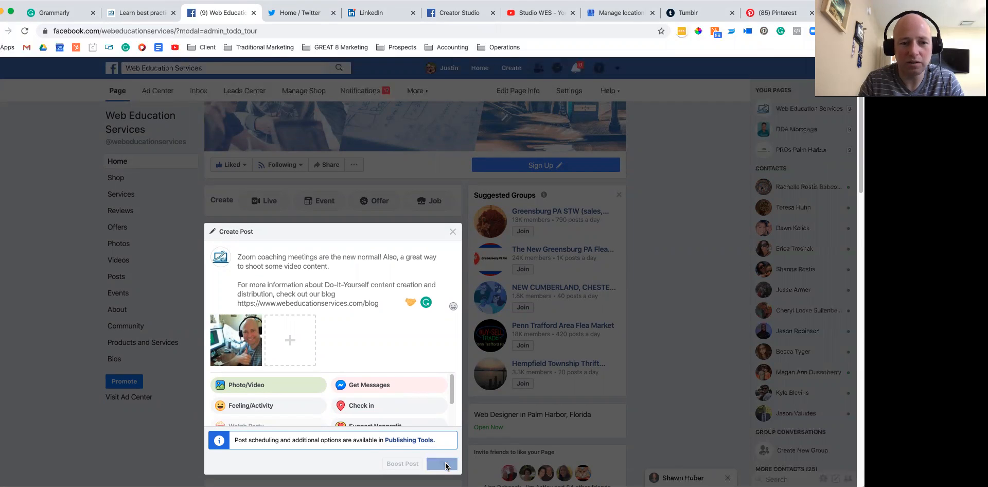
left_click(302, 12)
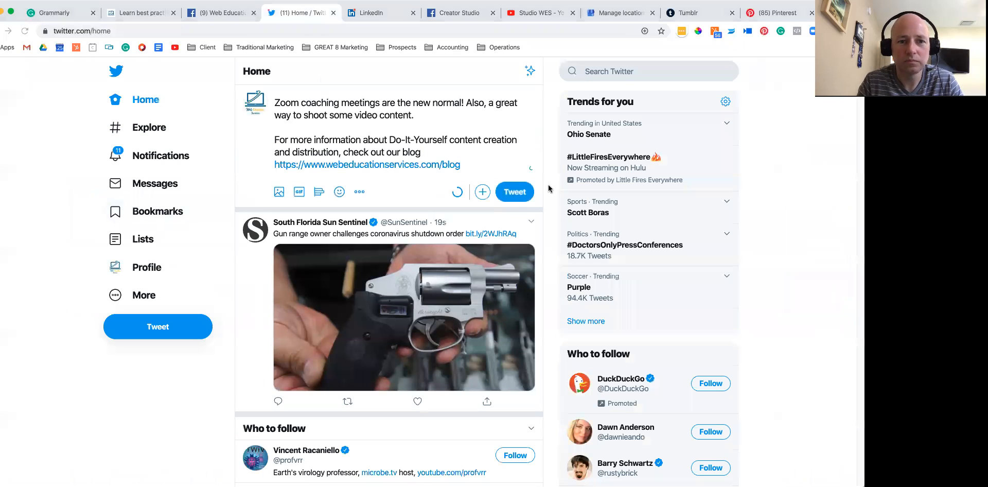
Send the tweet with the Zoom coaching text and selfie, then move to LinkedIn
left_click(279, 191)
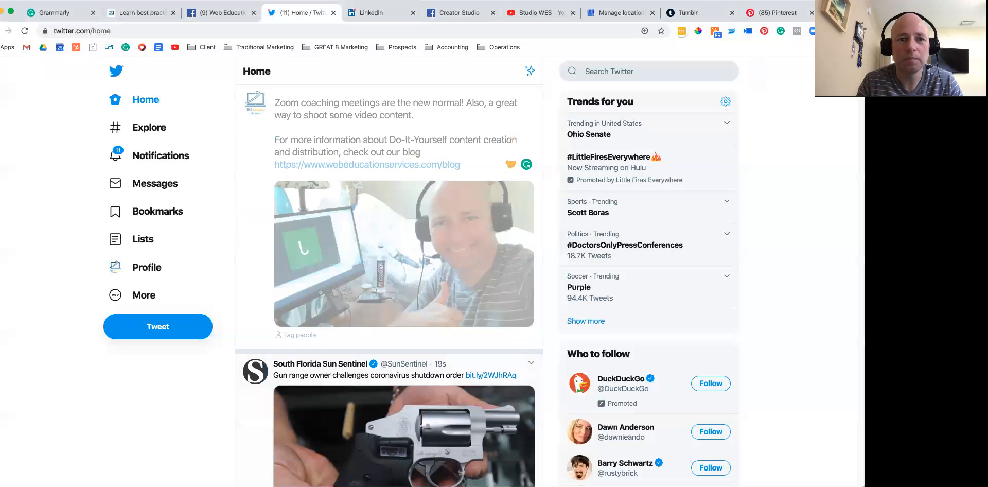
left_click(378, 13)
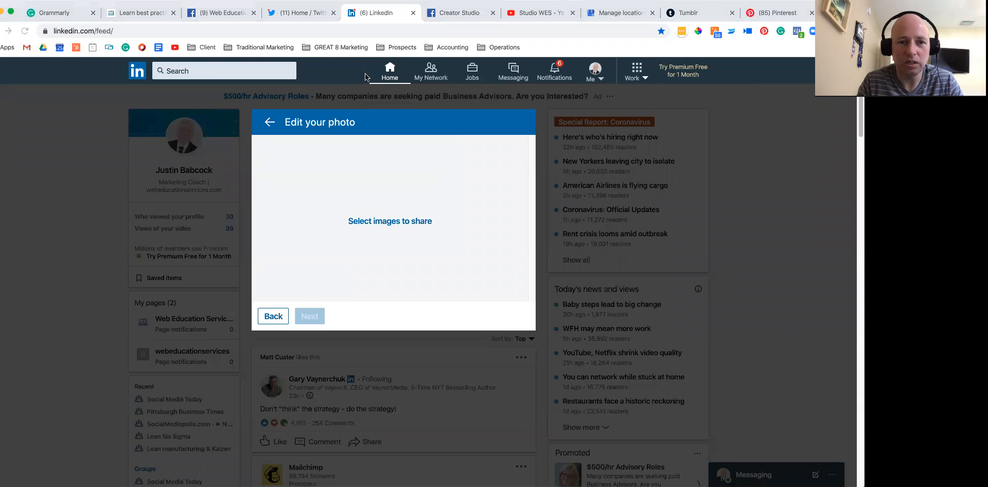
mouse_move(613, 256)
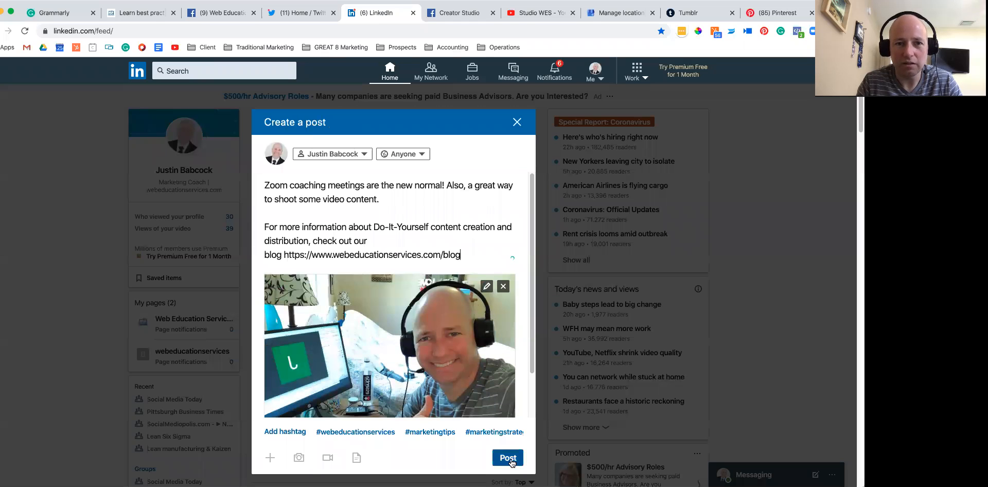
Publish the LinkedIn post with text, hashtags and selfie, then move to Creator Studio
left_click(508, 457)
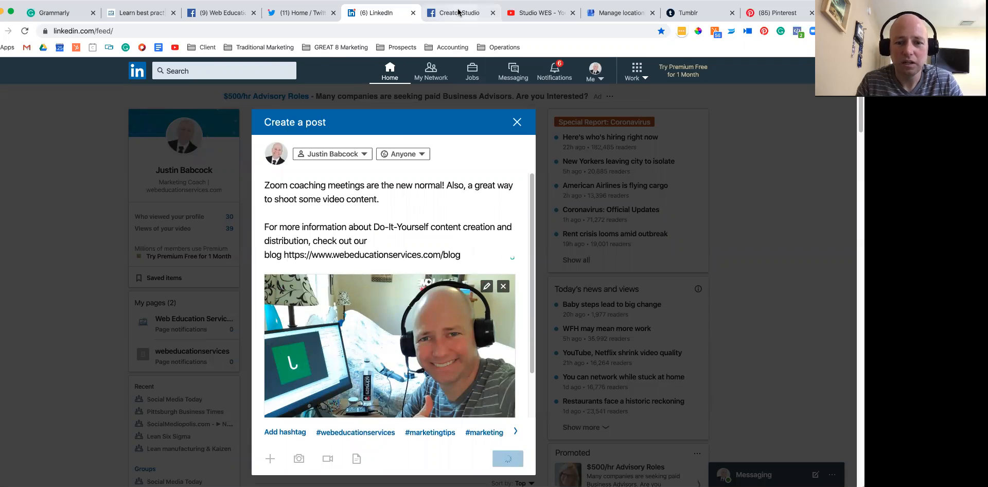
left_click(460, 12)
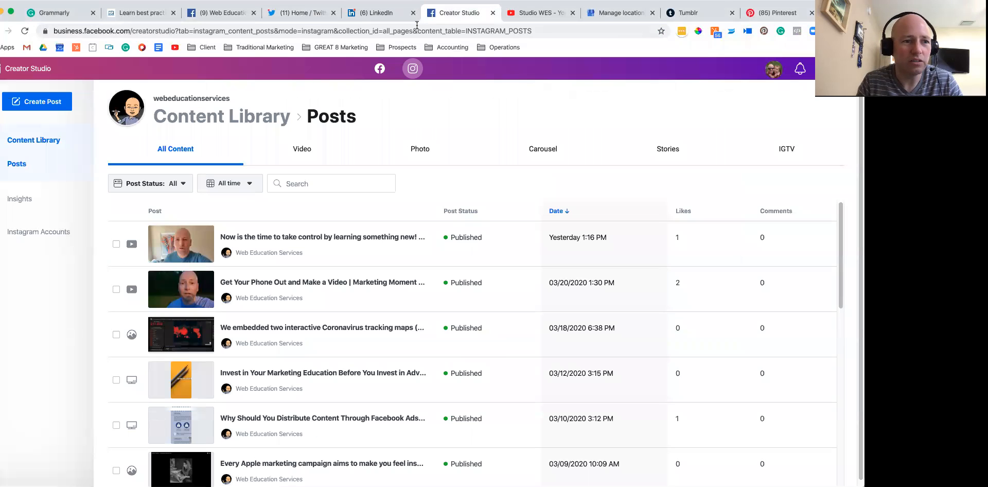
mouse_move(148, 162)
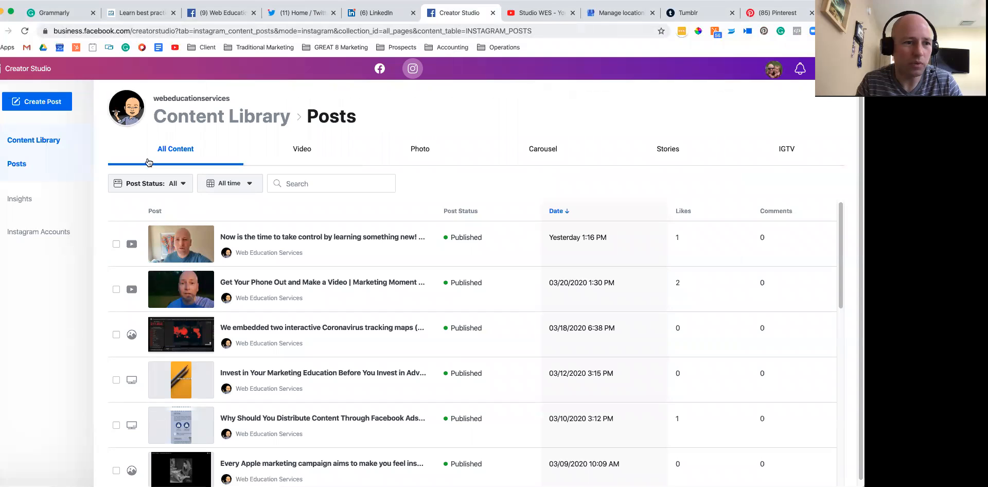
Create an Instagram post in Creator Studio with the Zoom coaching text and choose file upload for the selfie
left_click(37, 102)
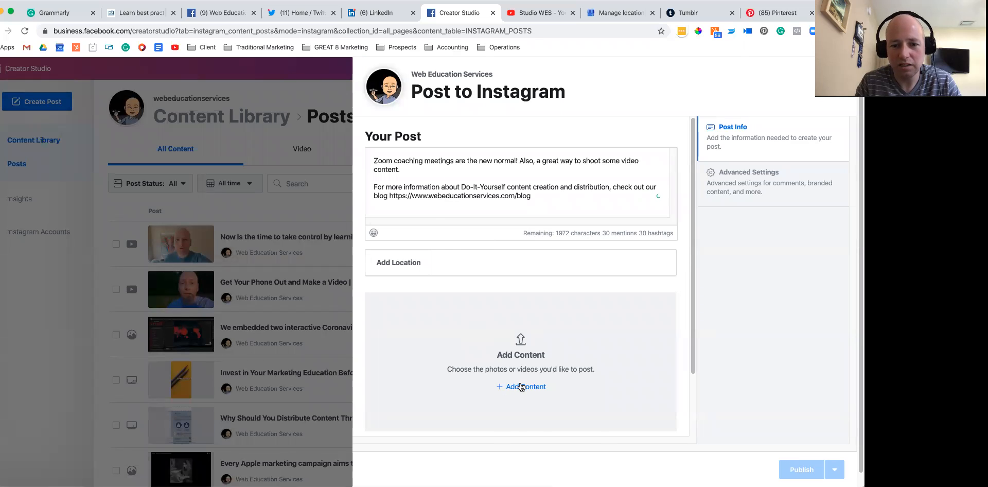
left_click(521, 386)
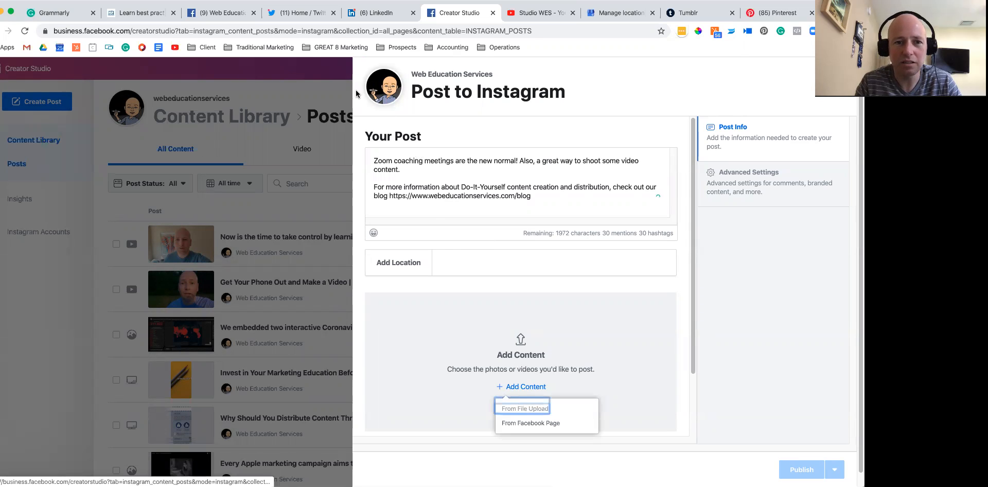
mouse_move(608, 258)
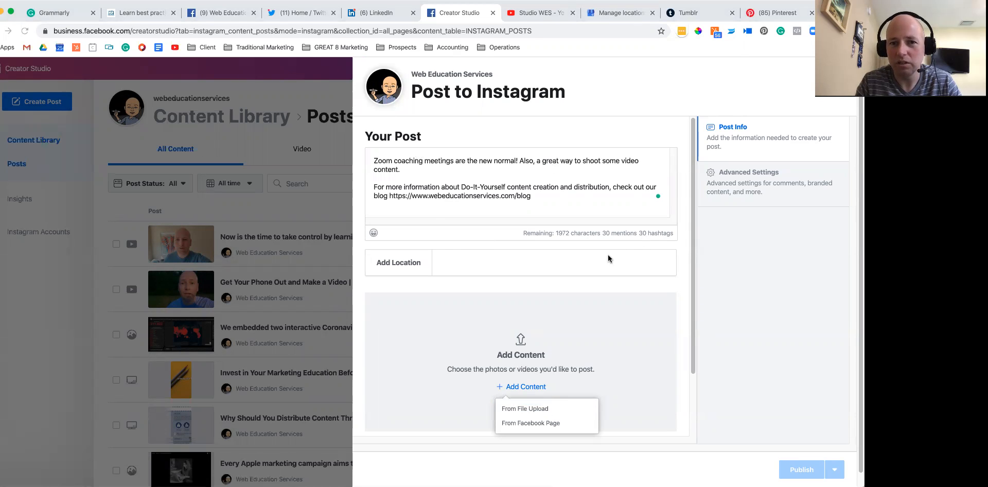
left_click(538, 12)
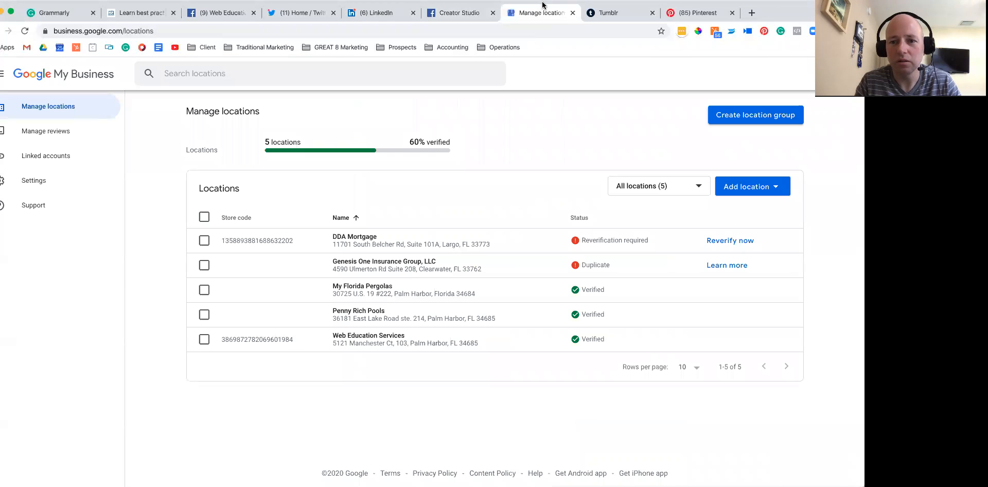
In Google My Business, open the Web Education Services location's Posts and start a new update
left_click(369, 335)
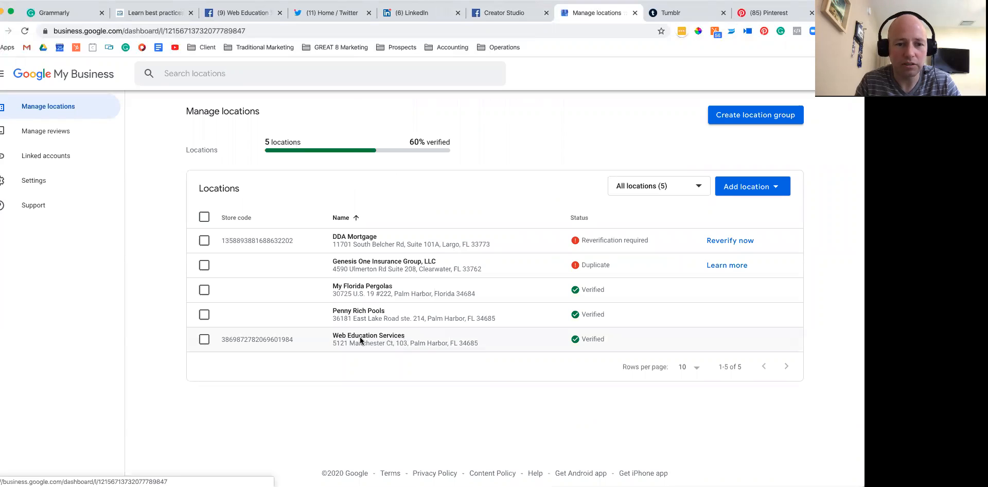
left_click(368, 339)
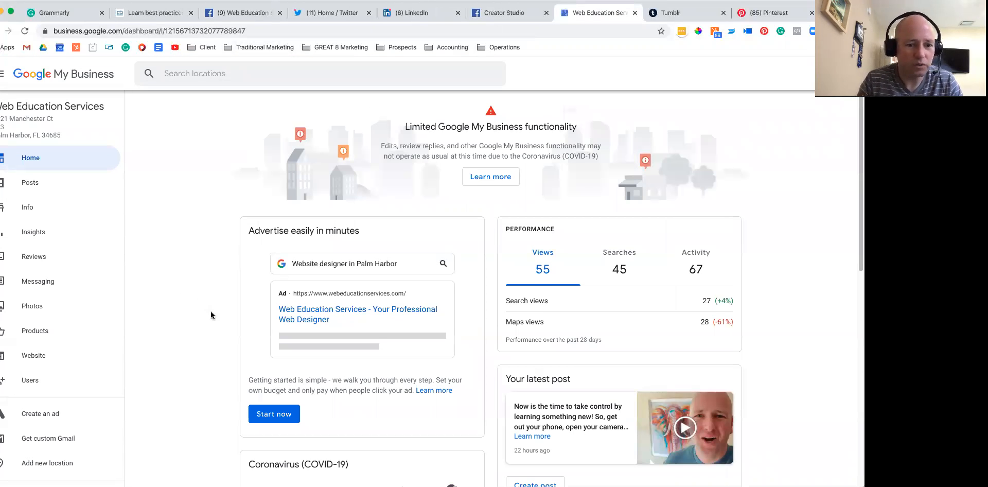
mouse_move(30, 182)
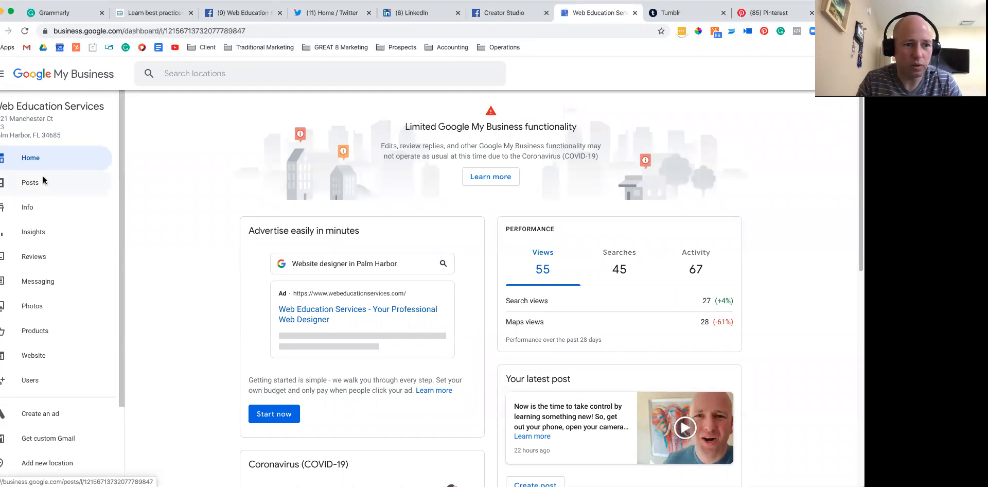
left_click(30, 182)
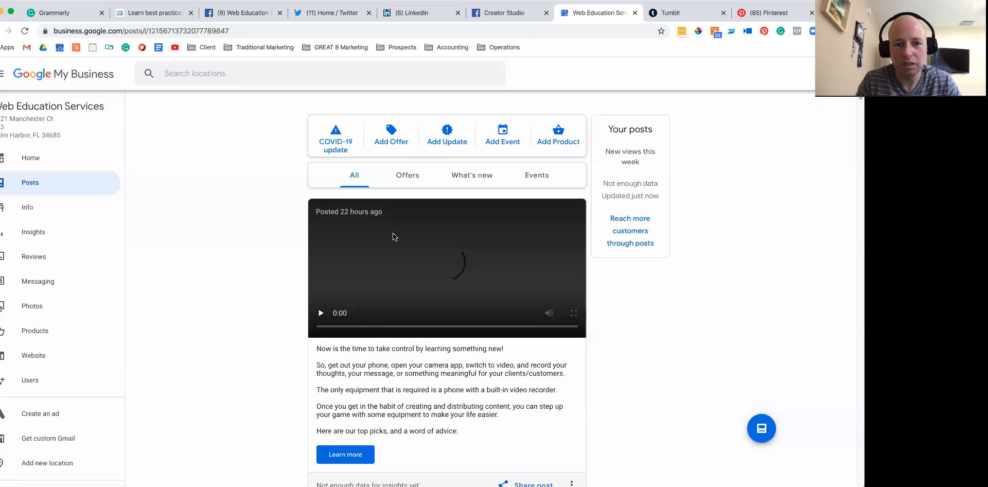
left_click(446, 137)
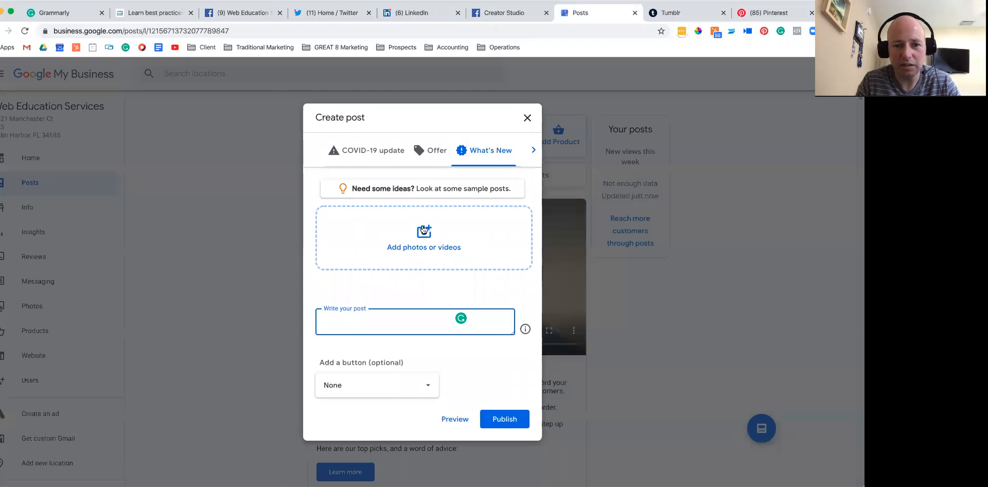
Fill the Google post with the selfie, draft text and a Learn more link to the blog, publish it, and move to Tumblr
left_click(423, 238)
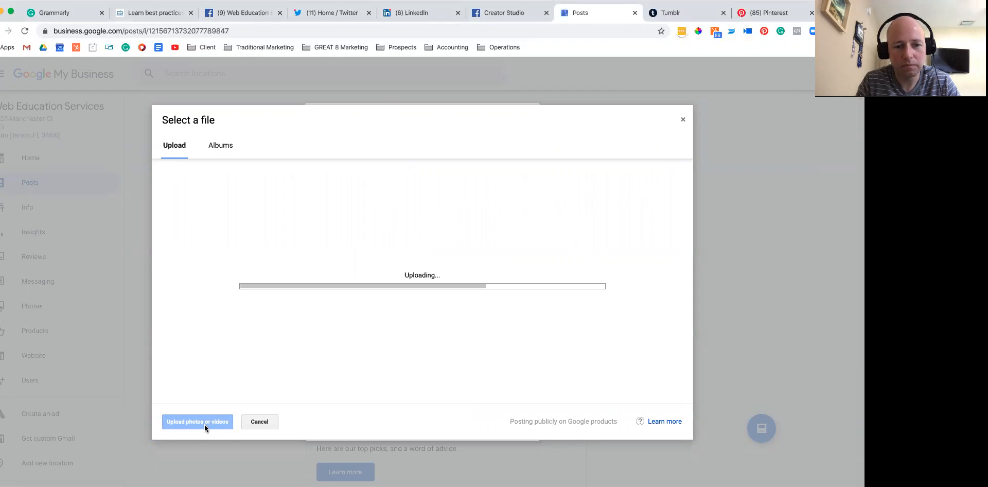
mouse_move(148, 418)
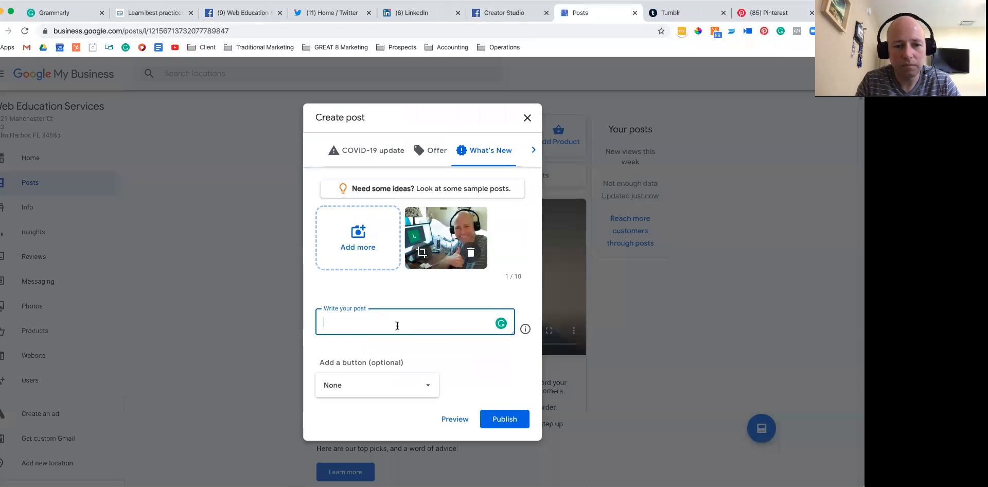
left_click(377, 385)
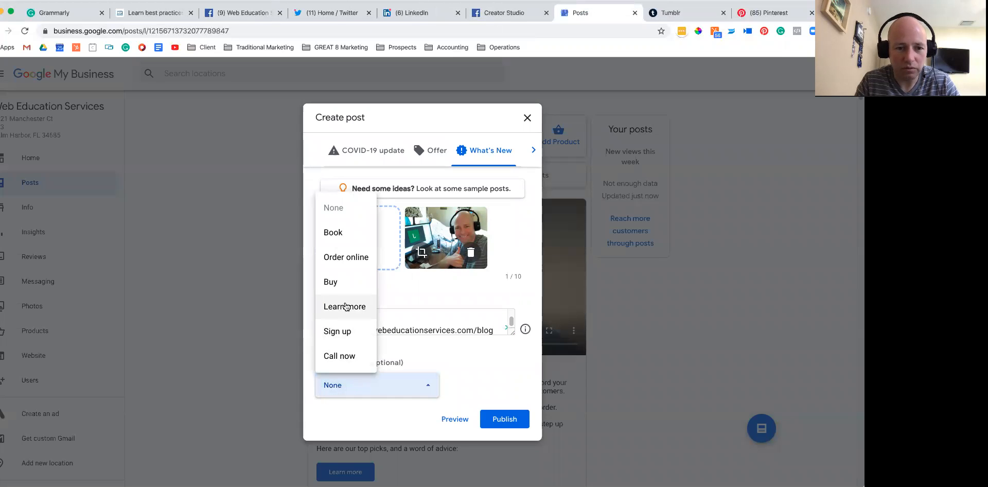
left_click(57, 13)
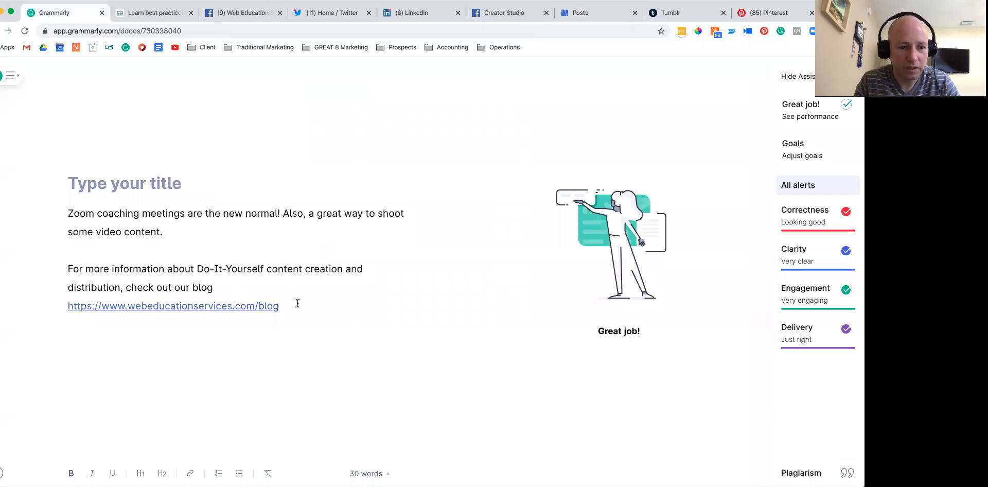
left_click(172, 306)
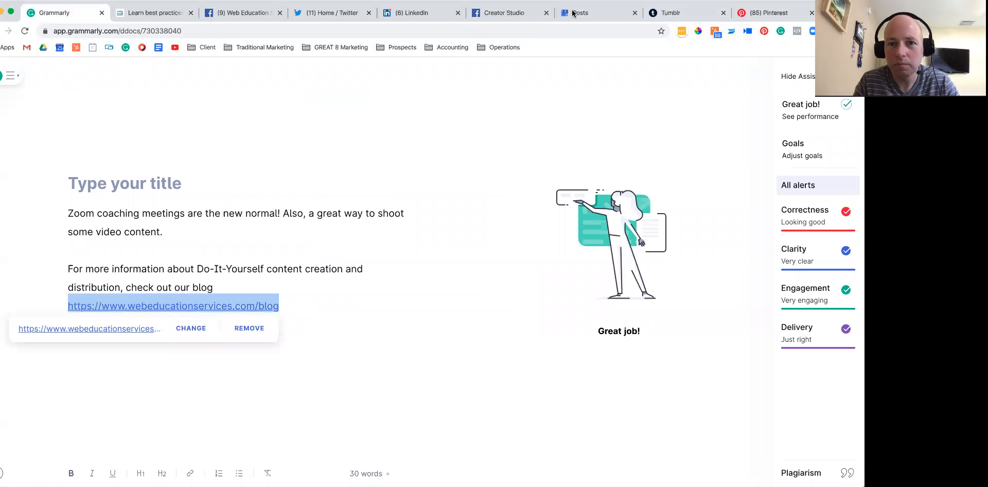
left_click(580, 12)
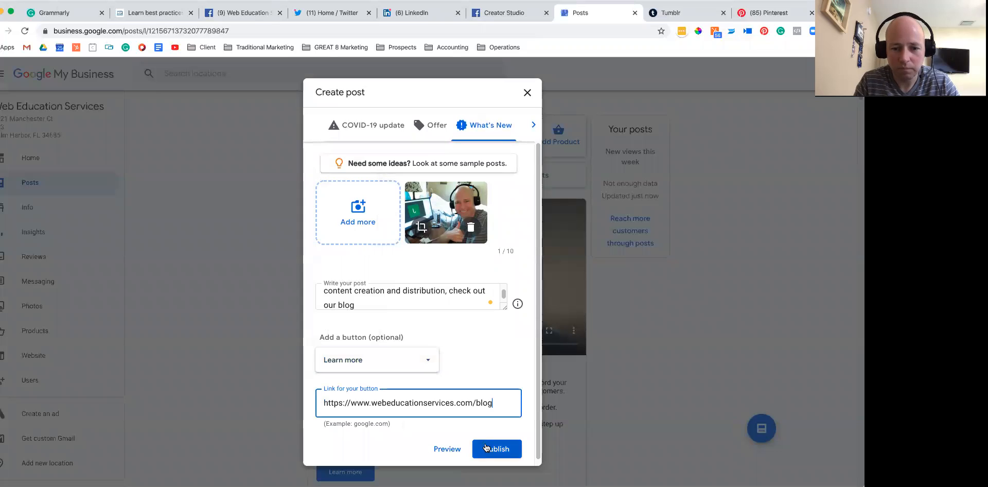
left_click(56, 13)
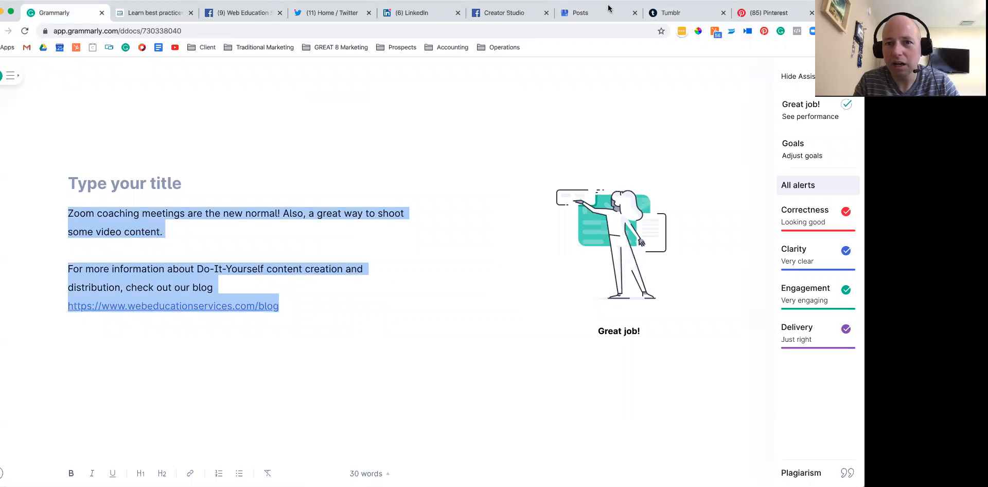
left_click(671, 12)
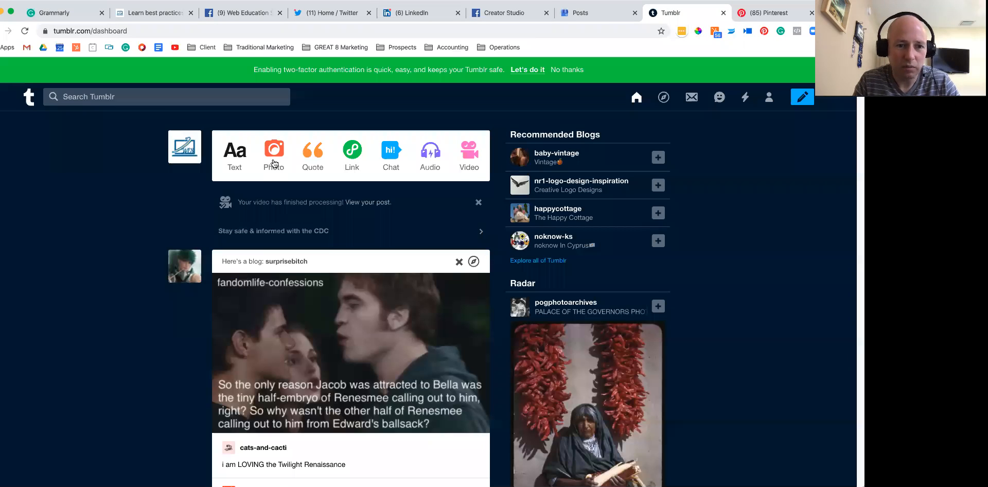
Compose a Tumblr photo post with the selfie and Zoom coaching text, then move to Pinterest
left_click(273, 151)
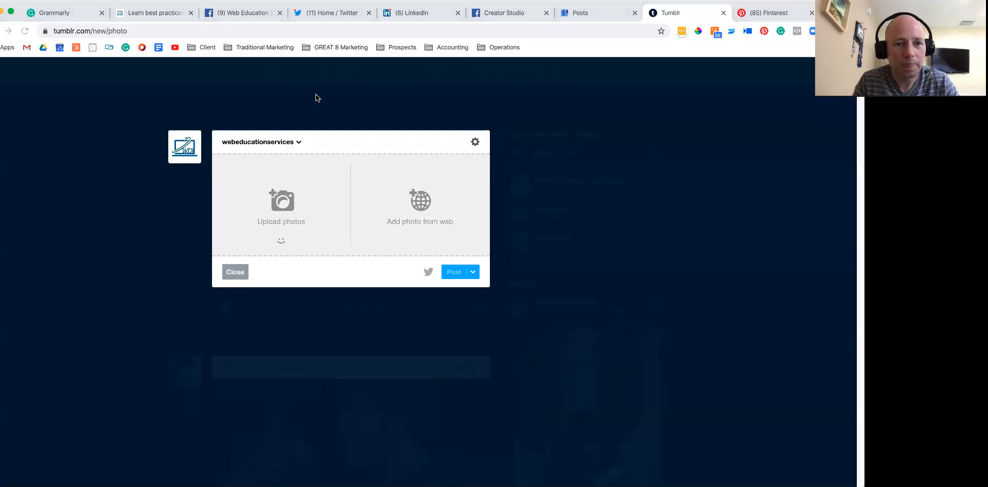
mouse_move(296, 272)
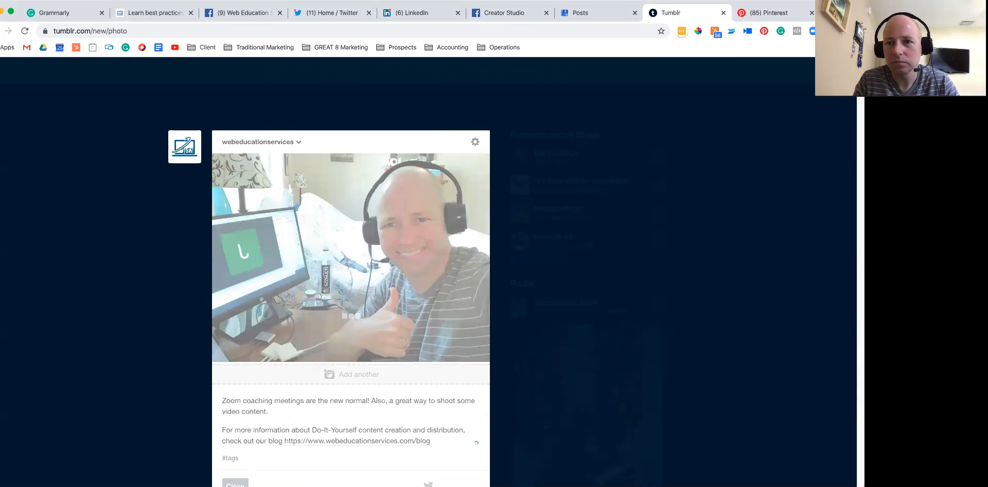
left_click(764, 12)
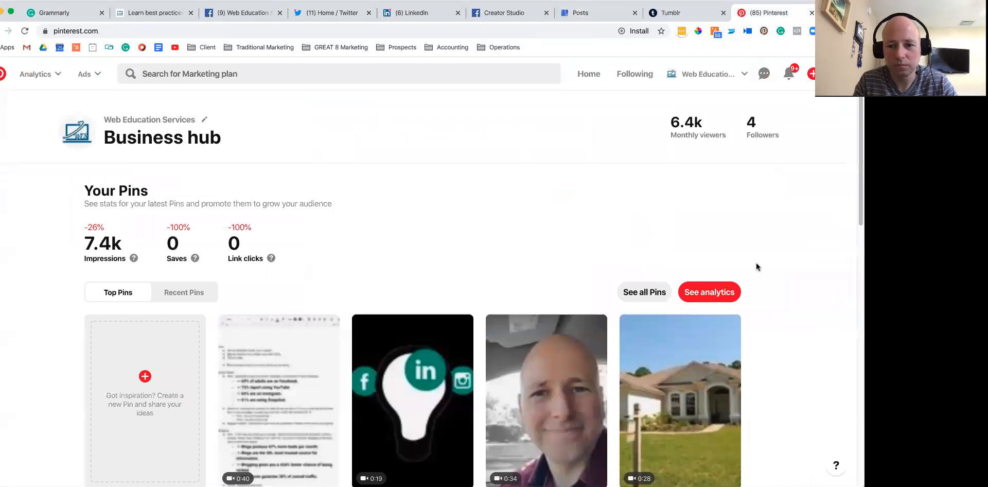
Start a new Pin from the Create menu in Pinterest
left_click(812, 74)
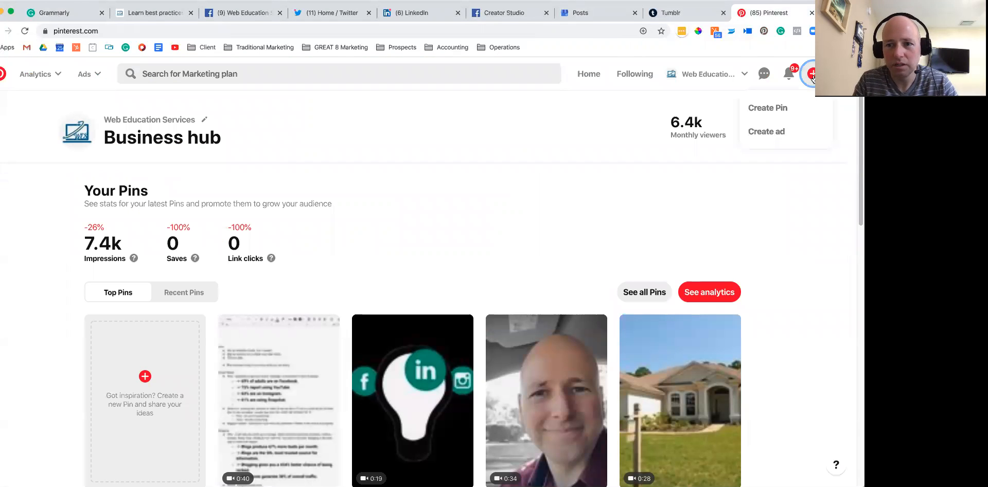
left_click(768, 108)
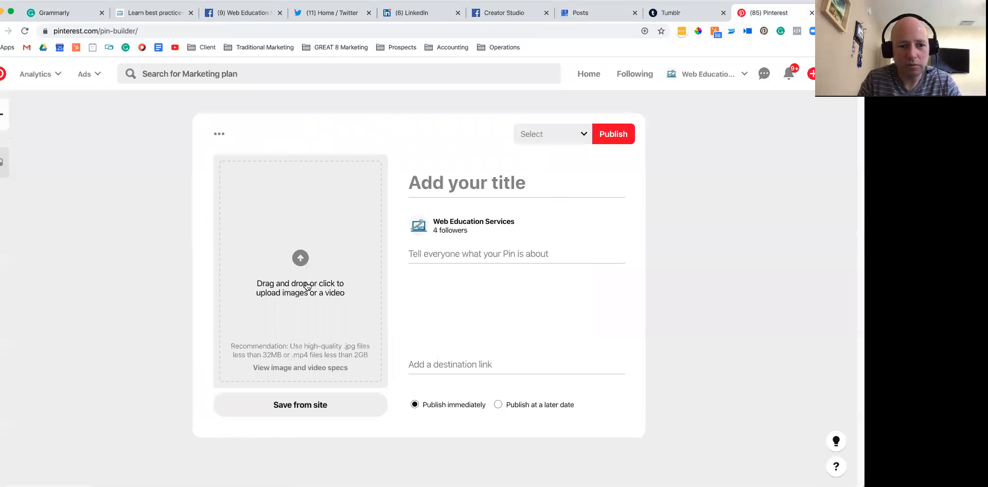
mouse_move(621, 266)
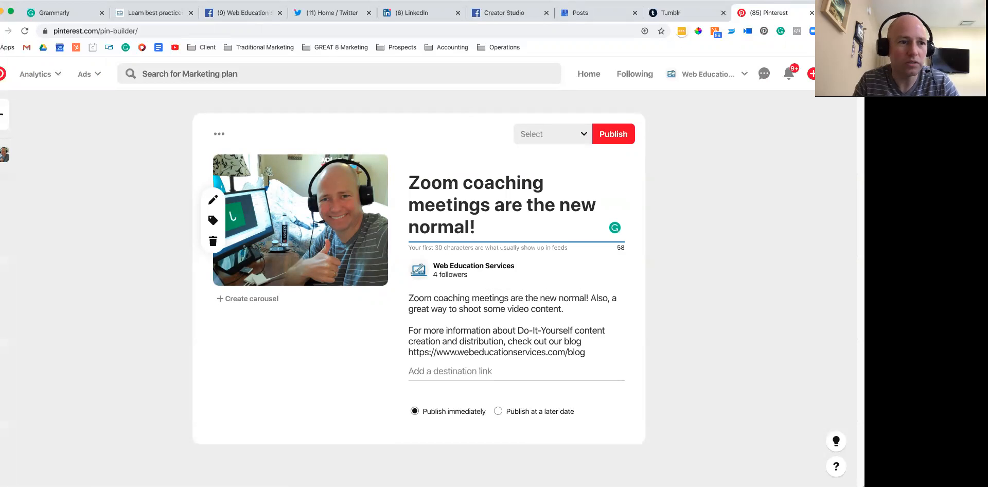
Copy the blog destination link from the draft text into the Pin
left_click(53, 13)
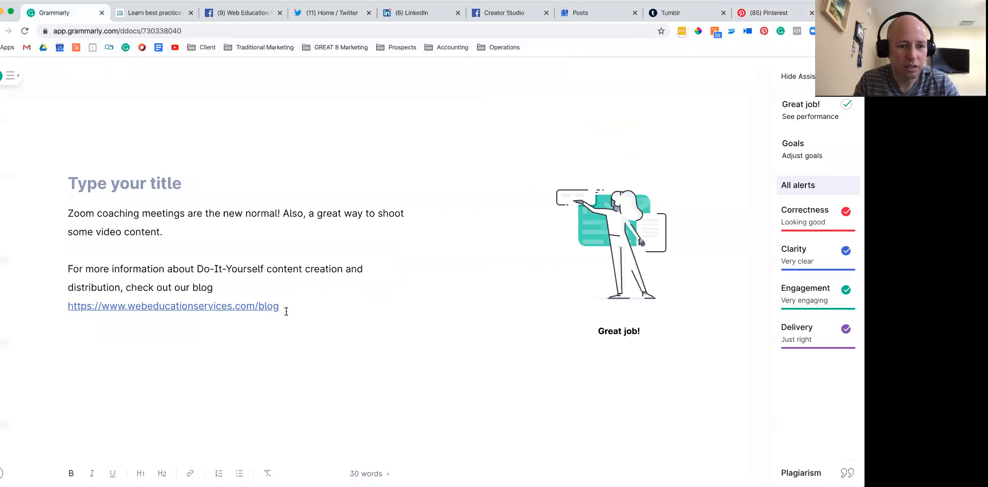
left_click(173, 306)
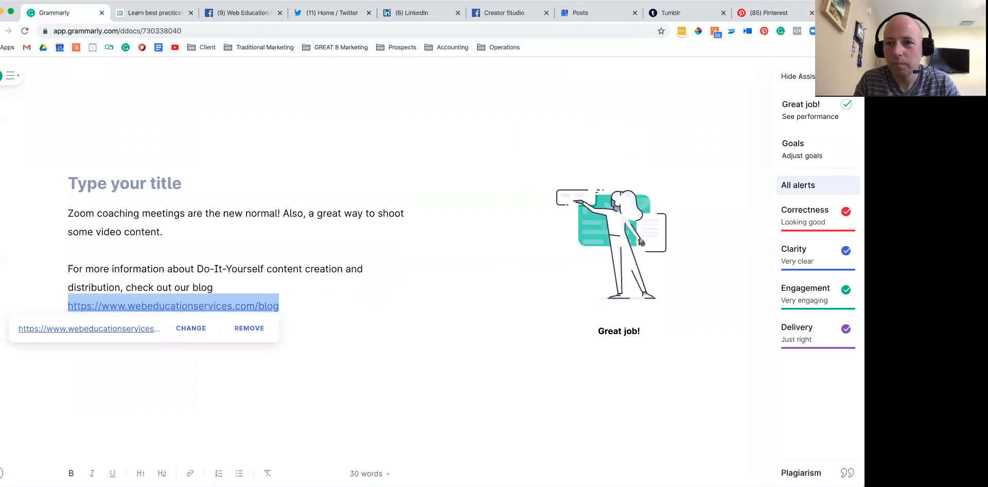
left_click(769, 12)
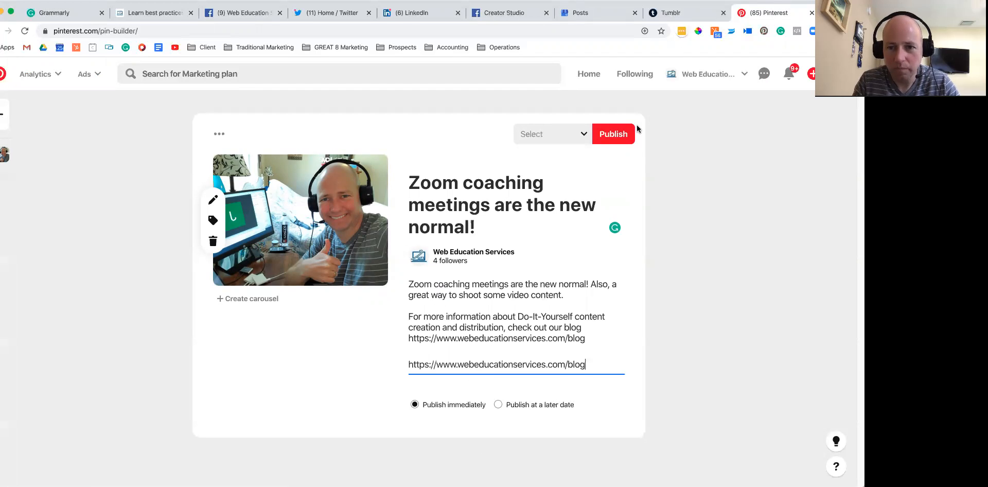
File the Pin under the About Web Education Services board and publish it
left_click(551, 134)
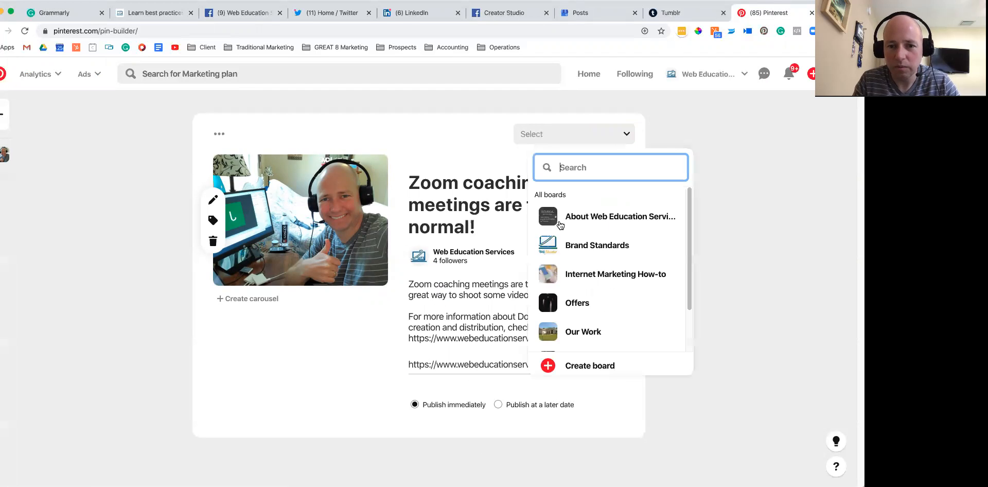
left_click(619, 216)
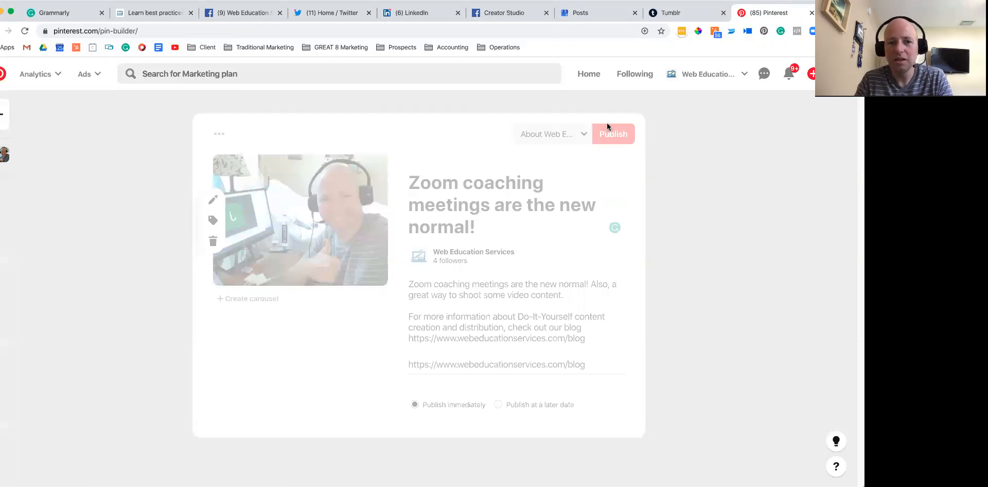
mouse_move(721, 133)
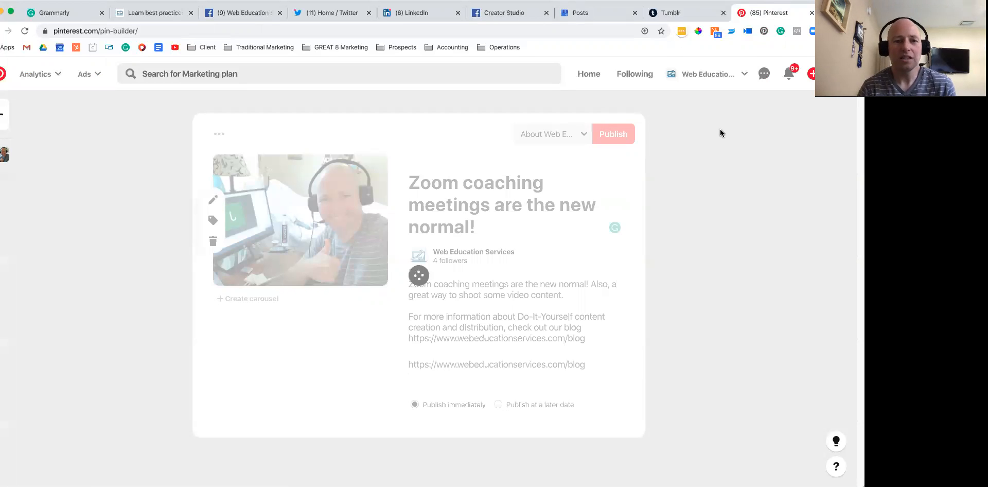
left_click(611, 134)
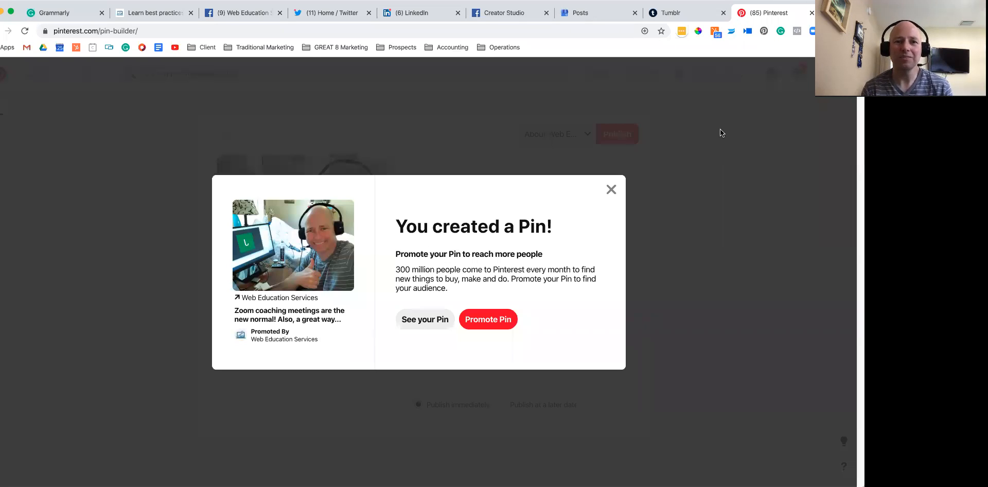